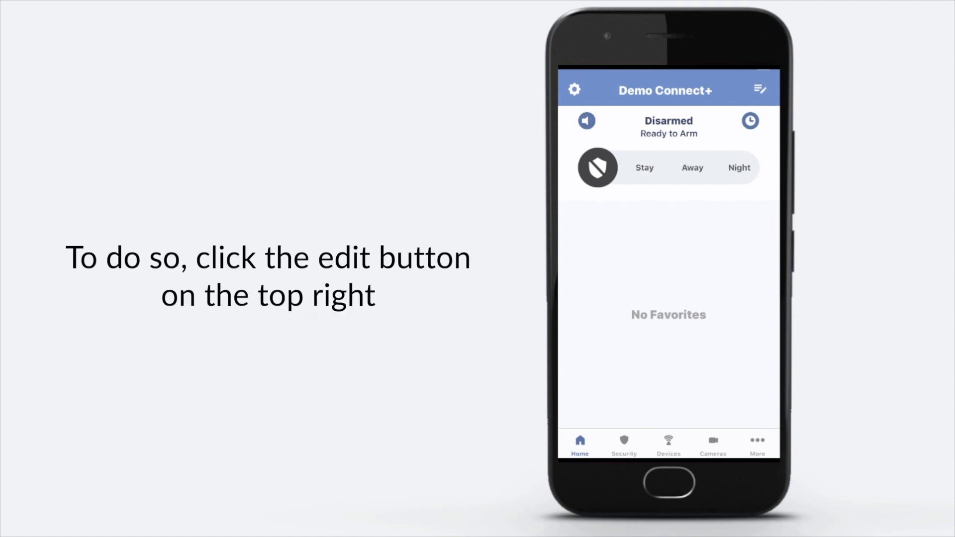
# Open the Favorites group for editing and tick the Doorbell camera
pyautogui.click(759, 90)
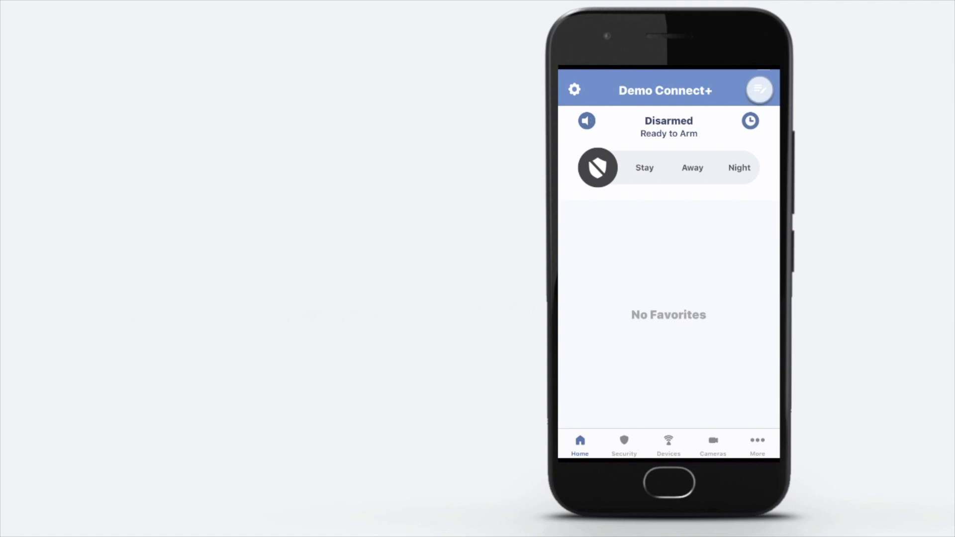
pyautogui.click(760, 89)
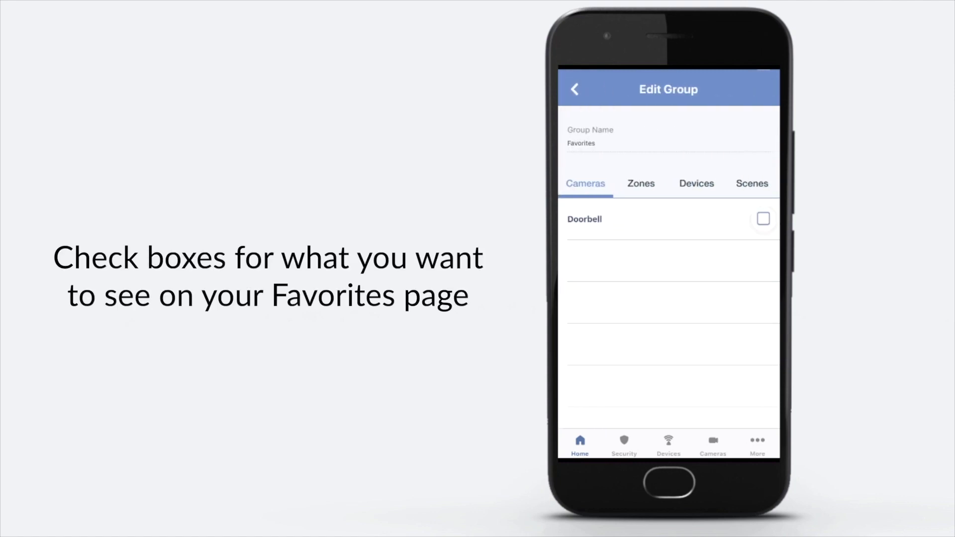
pyautogui.click(640, 183)
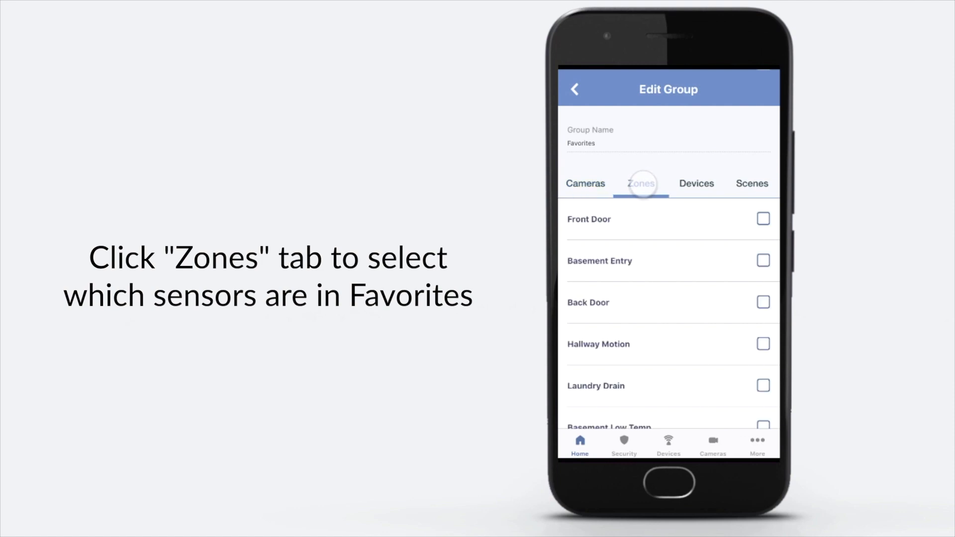
# Tick the Basement Low Temp zone in the zones list
pyautogui.click(641, 184)
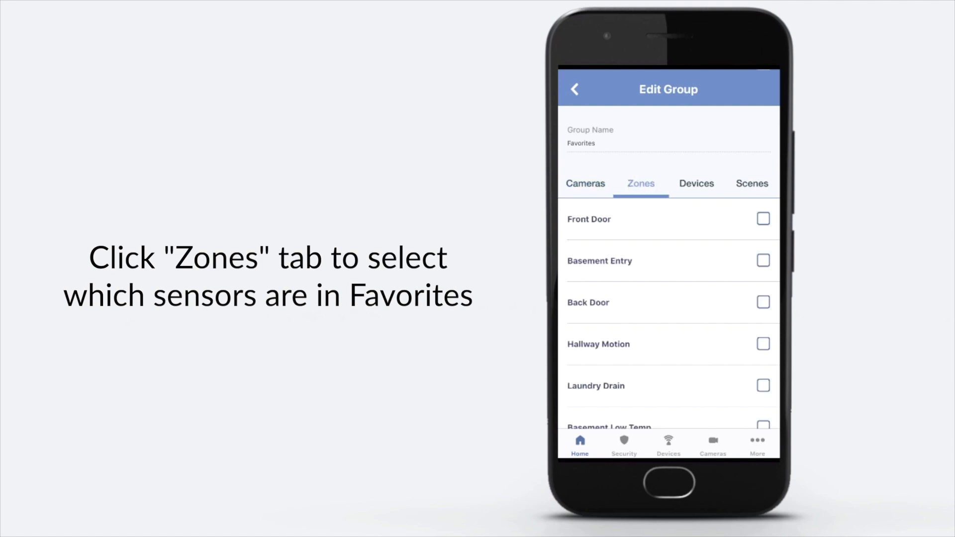
pyautogui.scroll(-3)
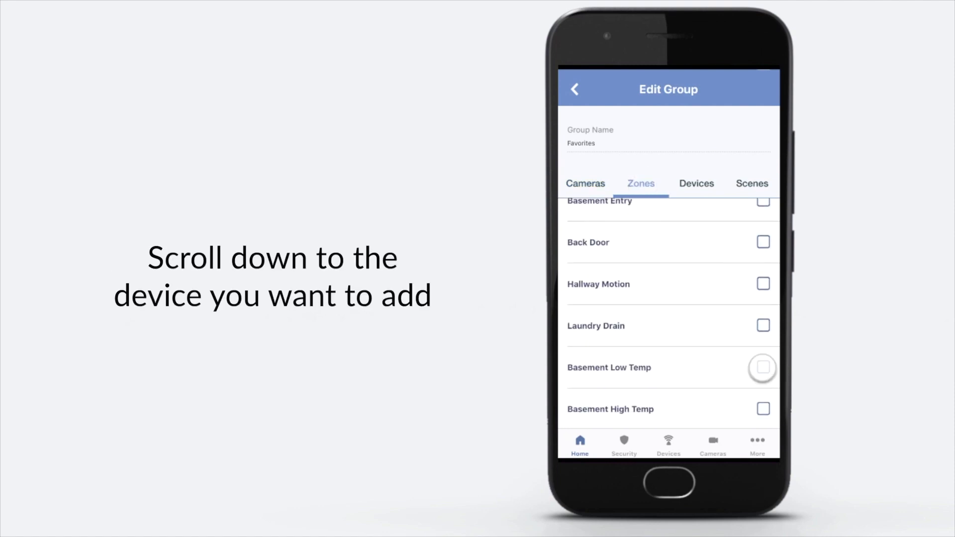
pyautogui.click(763, 367)
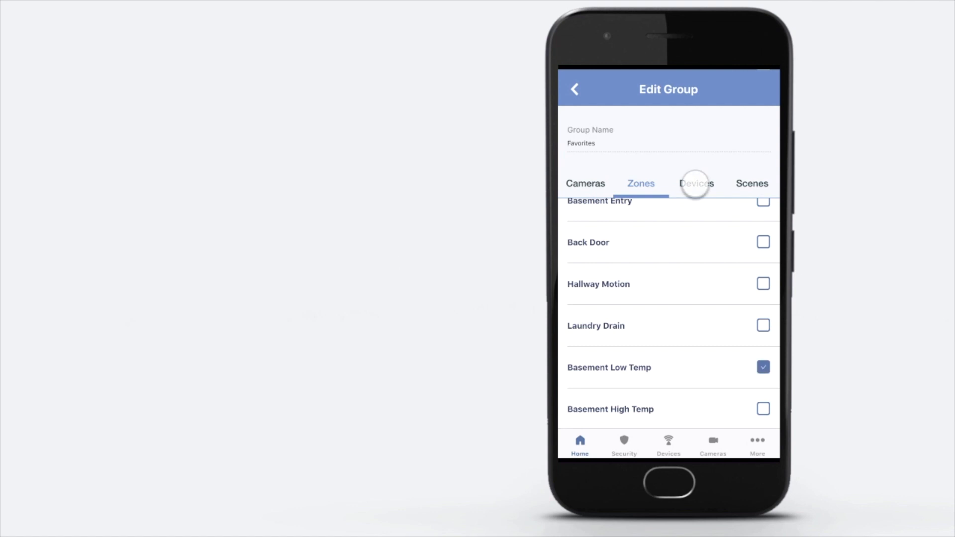
# Tick the Thermostat under Devices for Favorites, then check the Scenes list
pyautogui.click(697, 184)
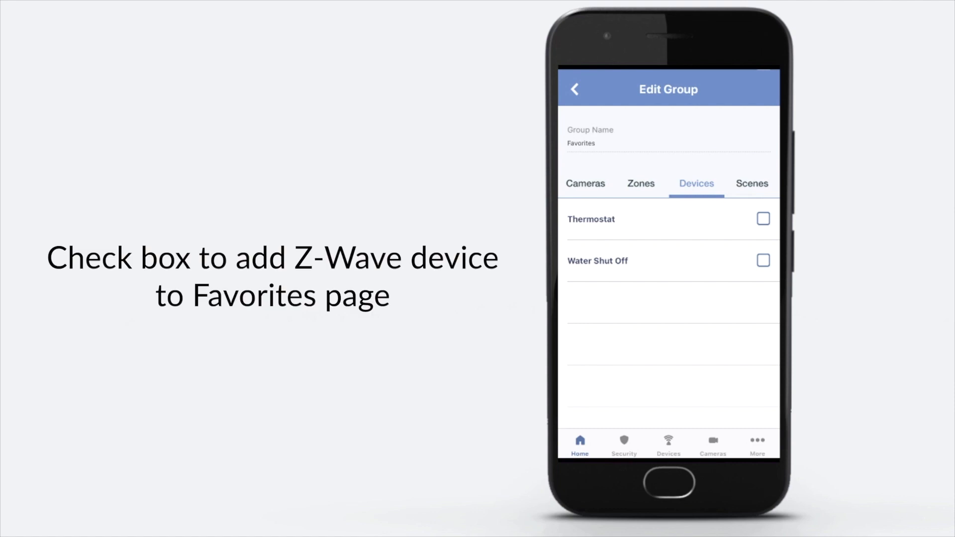
pyautogui.click(763, 220)
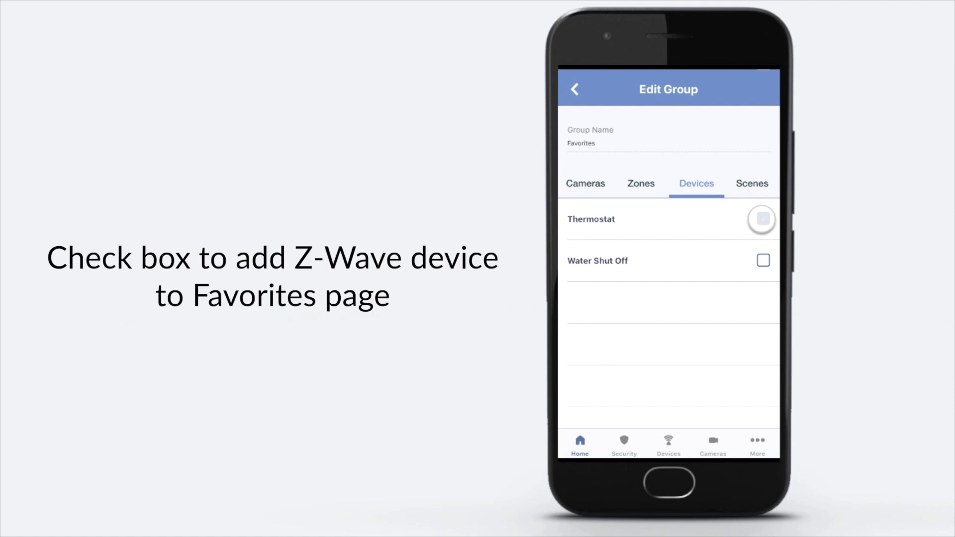
pyautogui.click(752, 184)
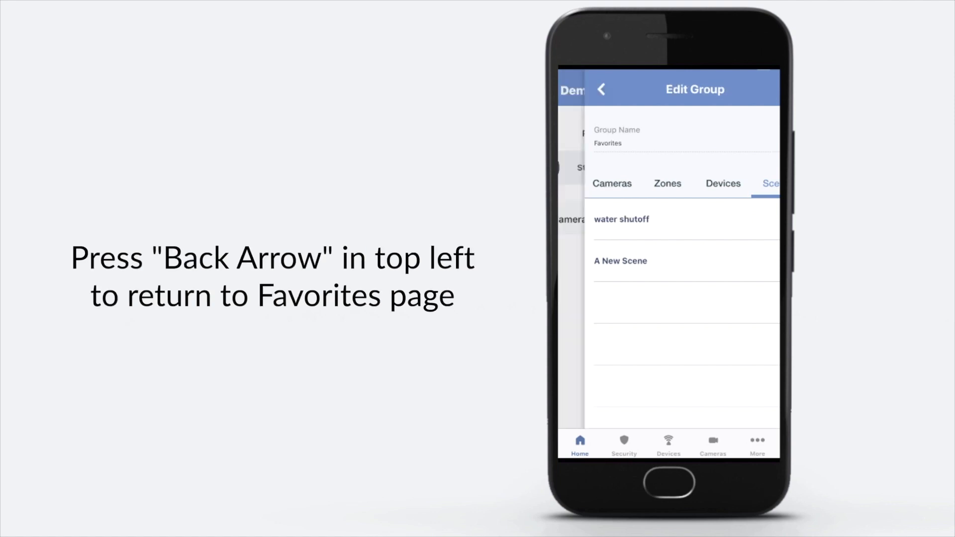
# Return to the home Favorites and scroll down to the Basement Low Temp zone and Thermostat
pyautogui.click(600, 89)
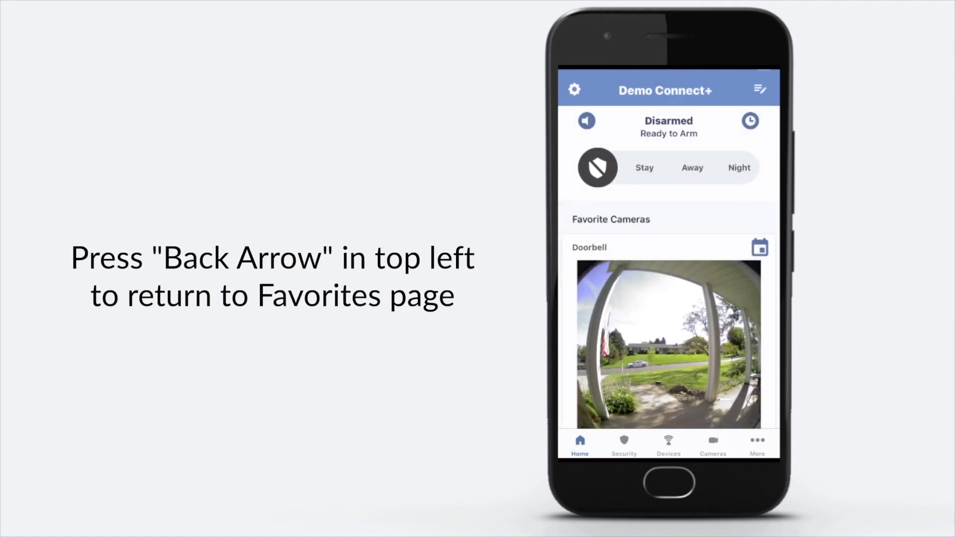
pyautogui.scroll(-3)
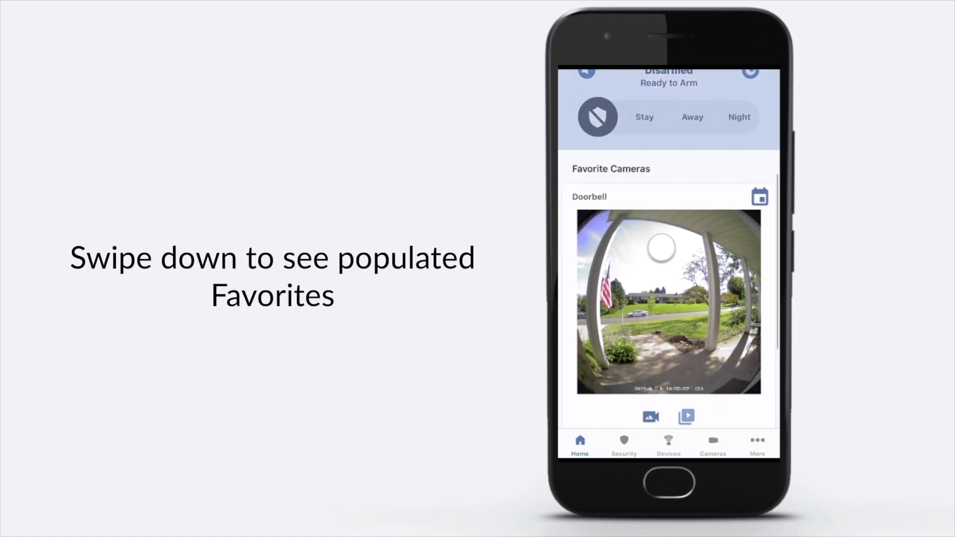
pyautogui.scroll(-3)
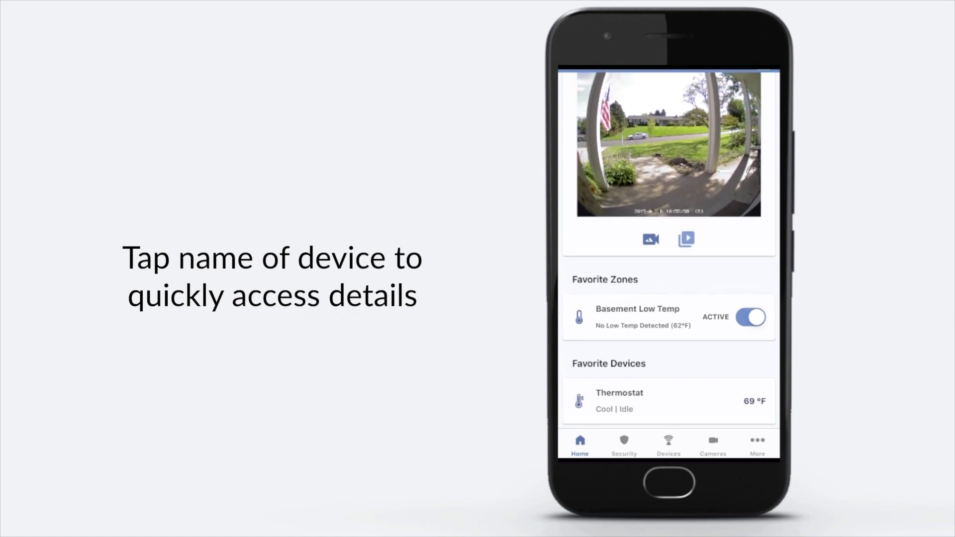
pyautogui.click(619, 393)
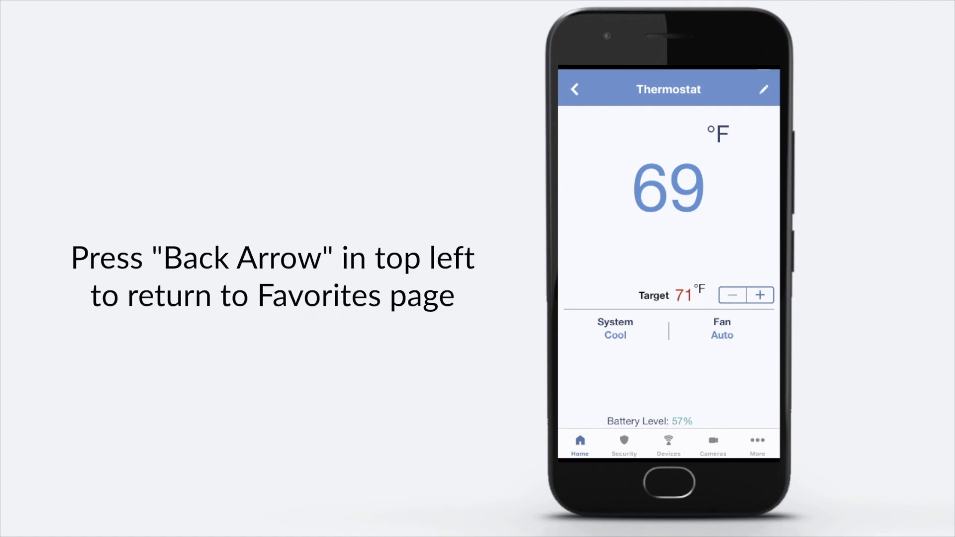
pyautogui.click(573, 89)
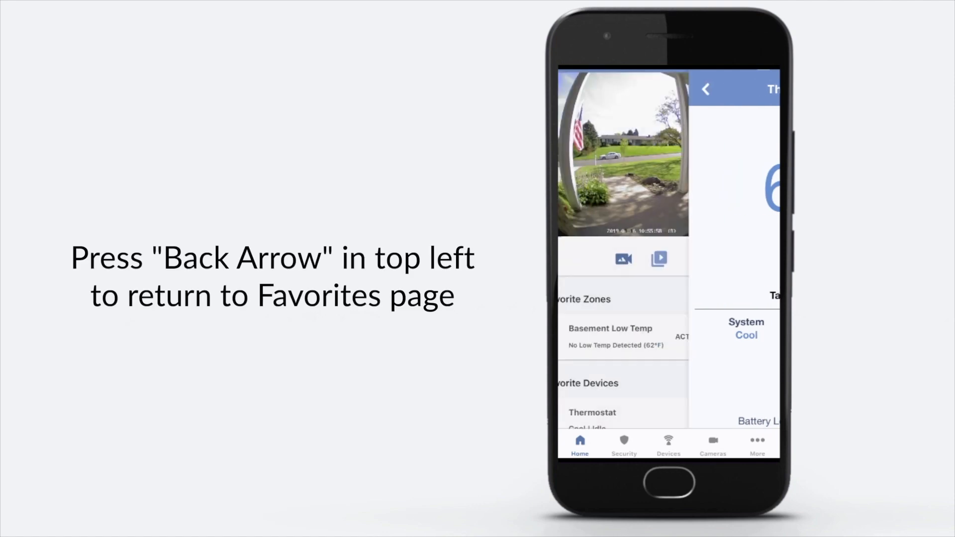